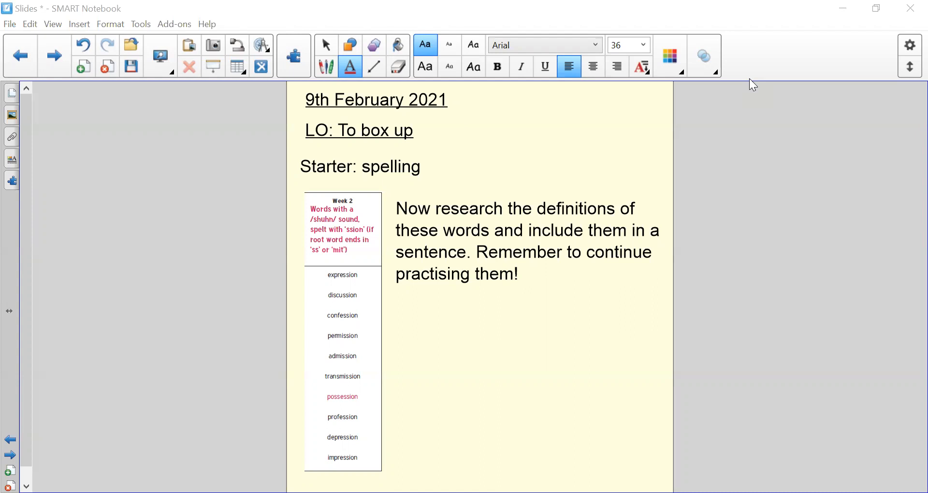
{"action": "mouse_move", "coordinate": [597, 30]}
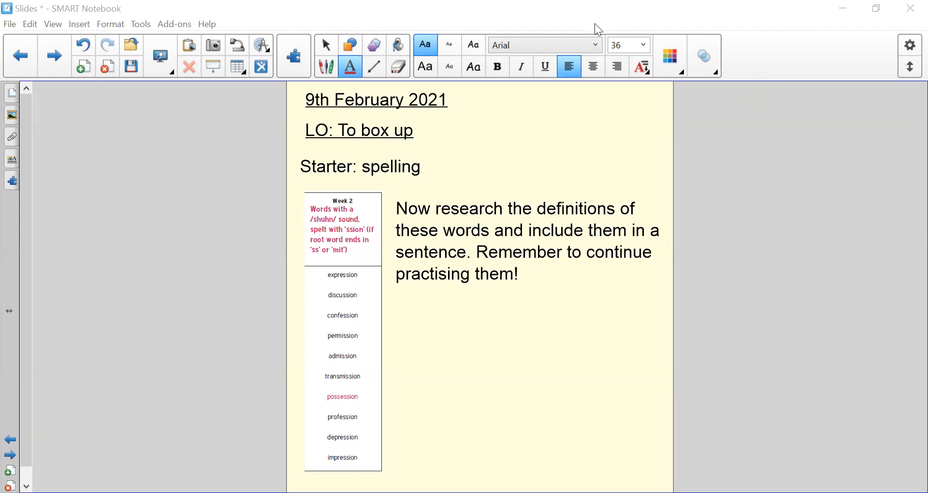
- Advance to the pets modelled-text recap slide
{"action": "left_click", "coordinate": [52, 54]}
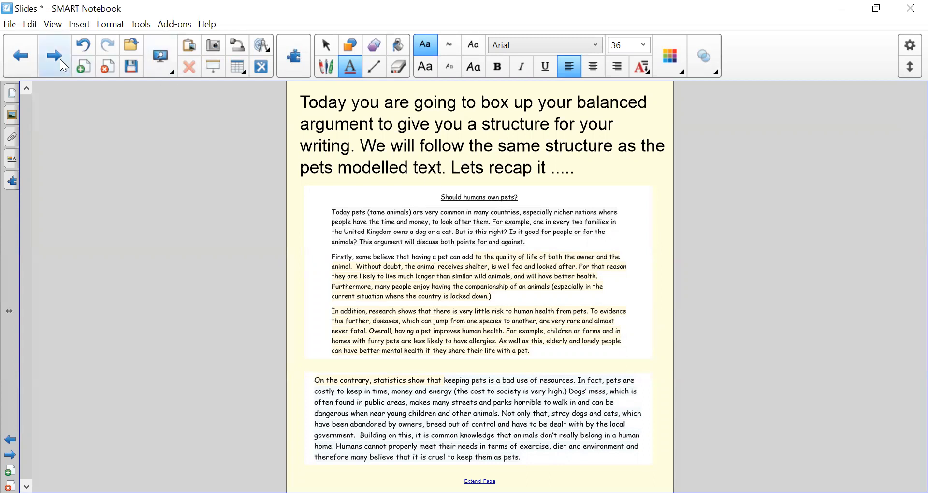
{"action": "mouse_move", "coordinate": [55, 56]}
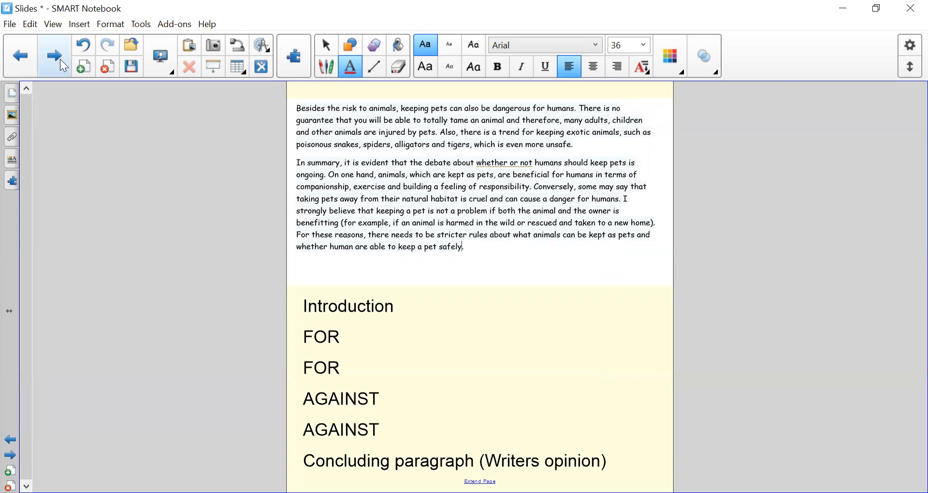
- Advance to the slide pointing pupils to the box-it-up plan on Teams
{"action": "left_click", "coordinate": [54, 54]}
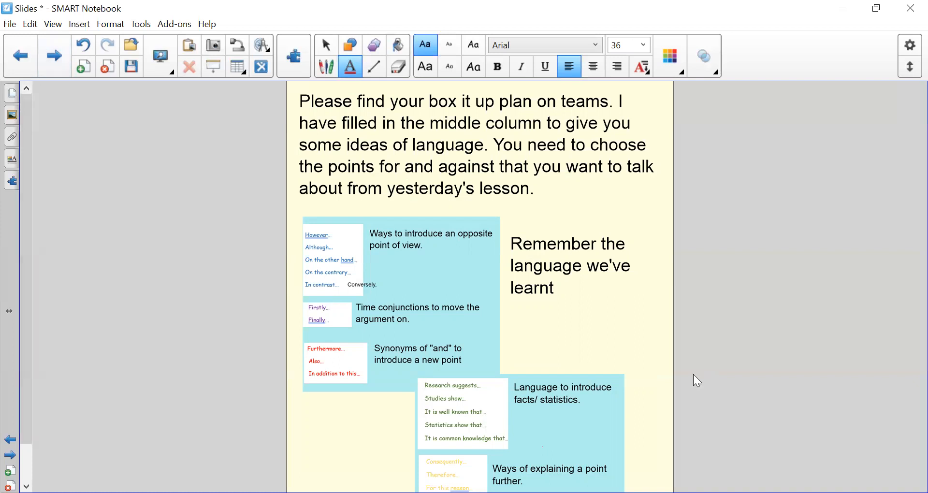
{"action": "mouse_move", "coordinate": [831, 271]}
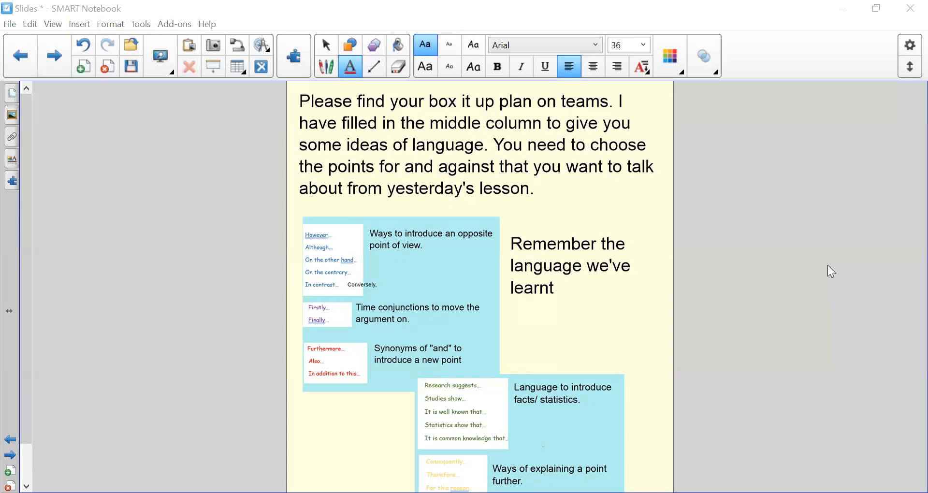
{"action": "mouse_move", "coordinate": [665, 347]}
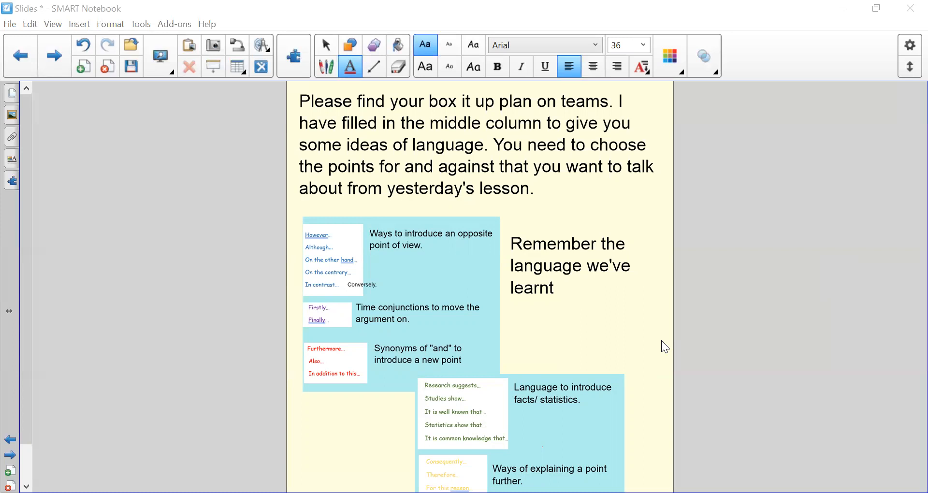
{"action": "mouse_move", "coordinate": [596, 462]}
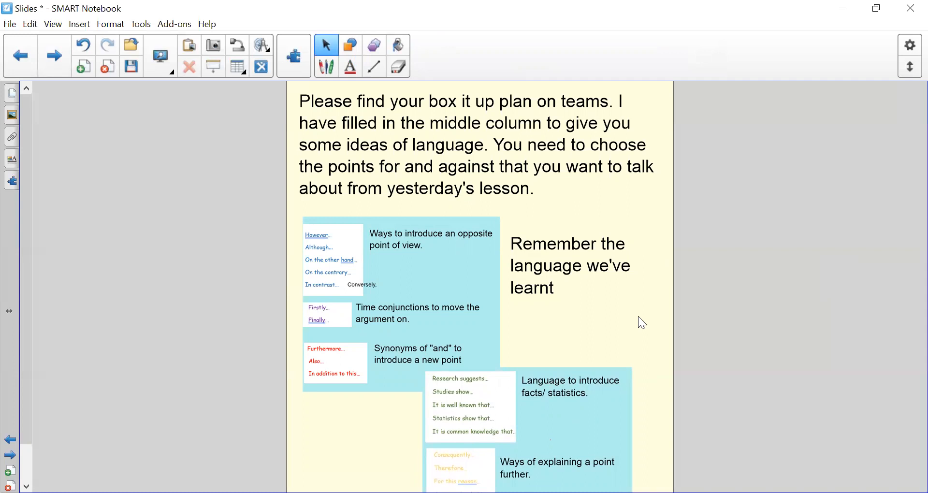
{"action": "mouse_move", "coordinate": [54, 55]}
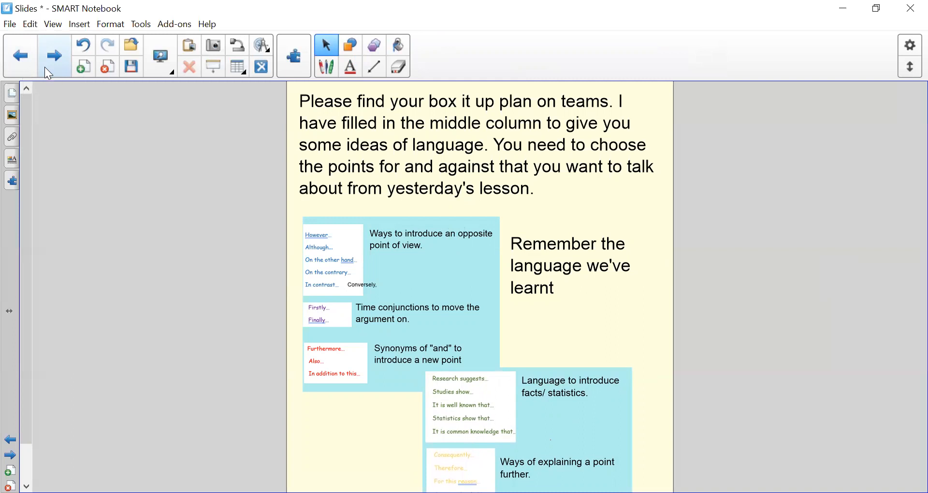
{"action": "left_click", "coordinate": [20, 55]}
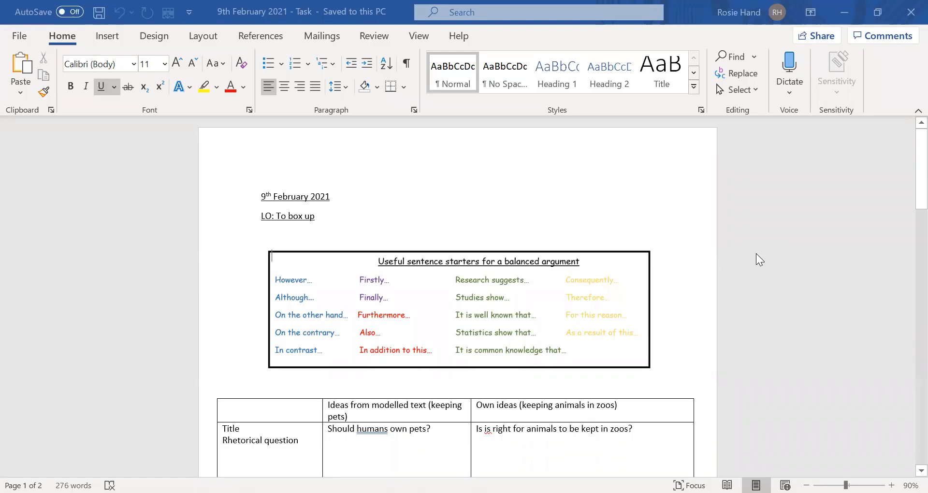
{"action": "scroll", "scroll_direction": "down", "scroll_amount": 3}
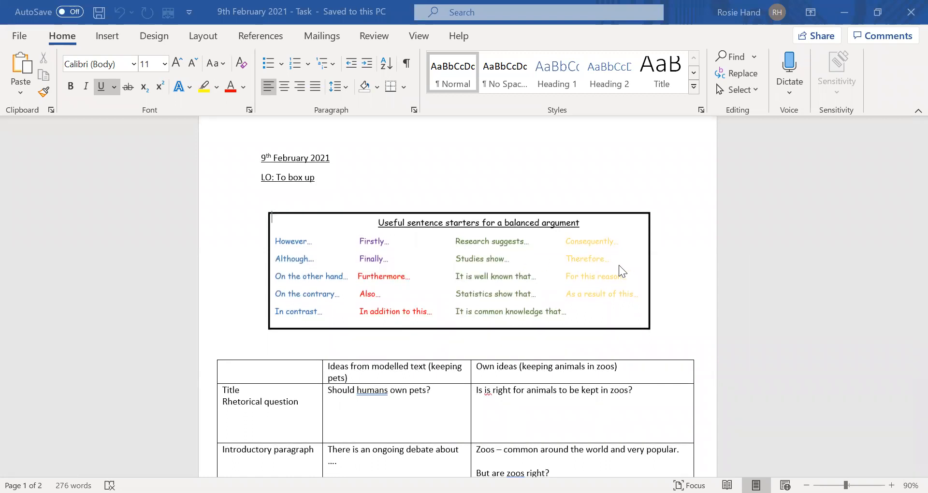
{"action": "scroll", "scroll_direction": "down", "scroll_amount": 3}
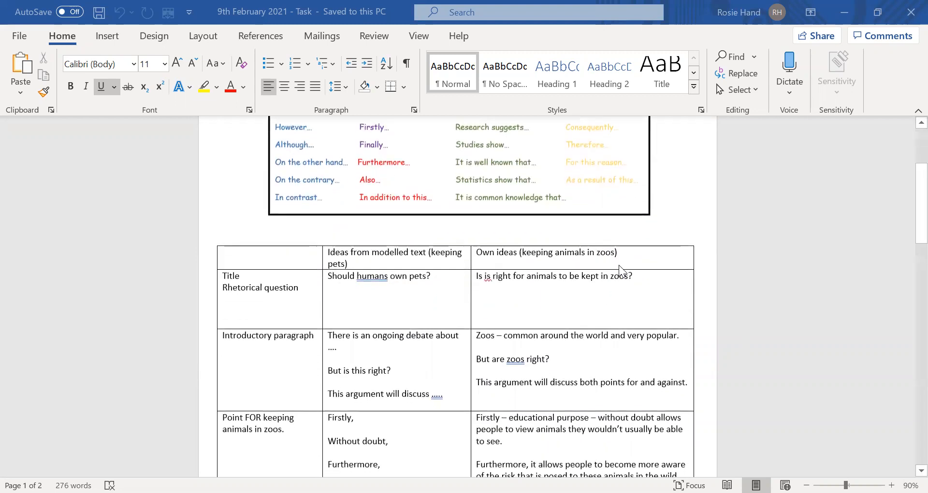
{"action": "scroll", "scroll_direction": "down", "scroll_amount": 3}
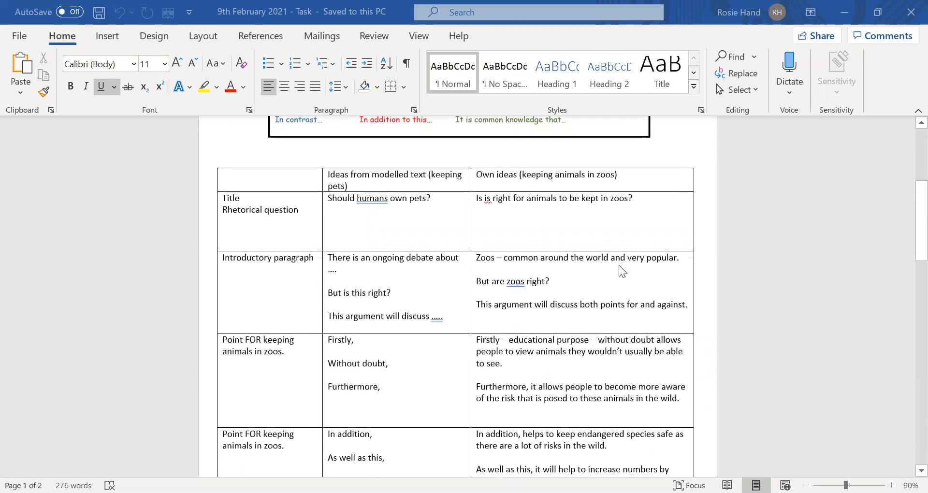
{"action": "mouse_move", "coordinate": [583, 236]}
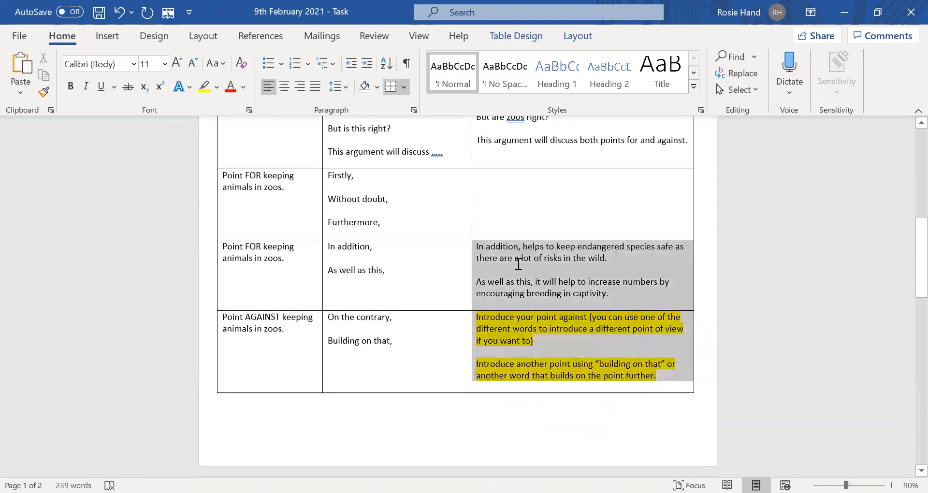
- Scroll through the zoo plan table to review the emptied FOR and AGAINST rows
{"action": "scroll", "scroll_direction": "down", "scroll_amount": 3}
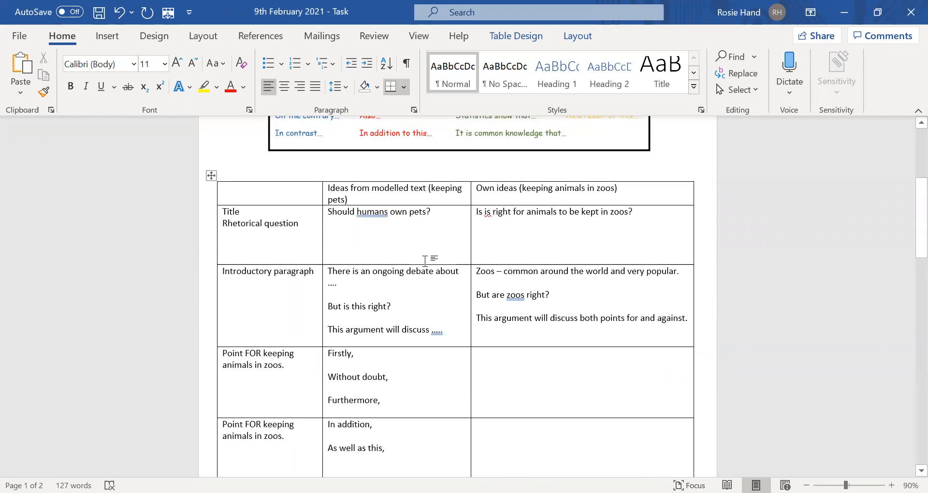
{"action": "scroll", "scroll_direction": "down", "scroll_amount": 3}
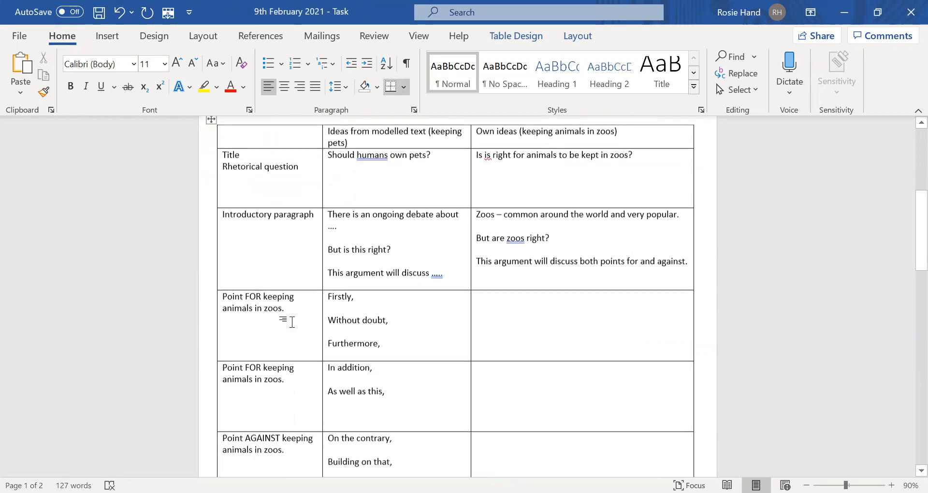
{"action": "scroll", "scroll_direction": "down", "scroll_amount": 3}
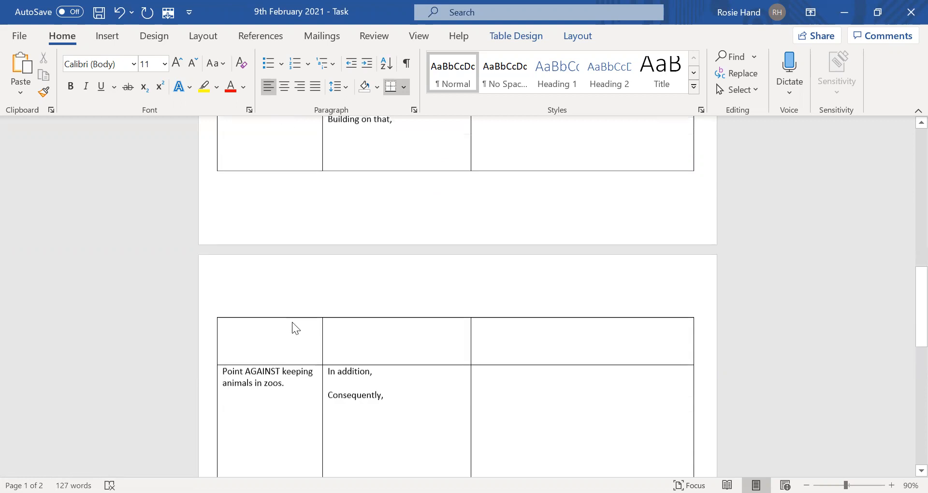
{"action": "scroll", "scroll_direction": "down", "scroll_amount": 3}
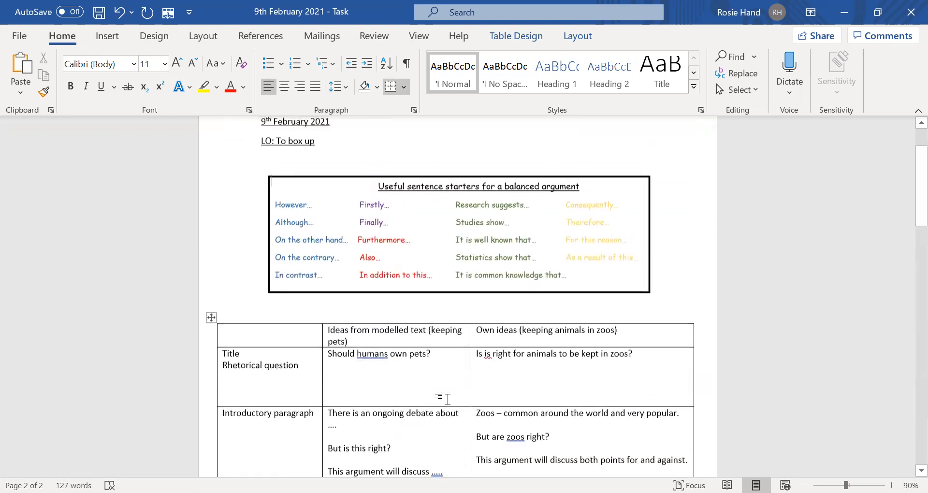
{"action": "scroll", "scroll_direction": "down", "scroll_amount": 3}
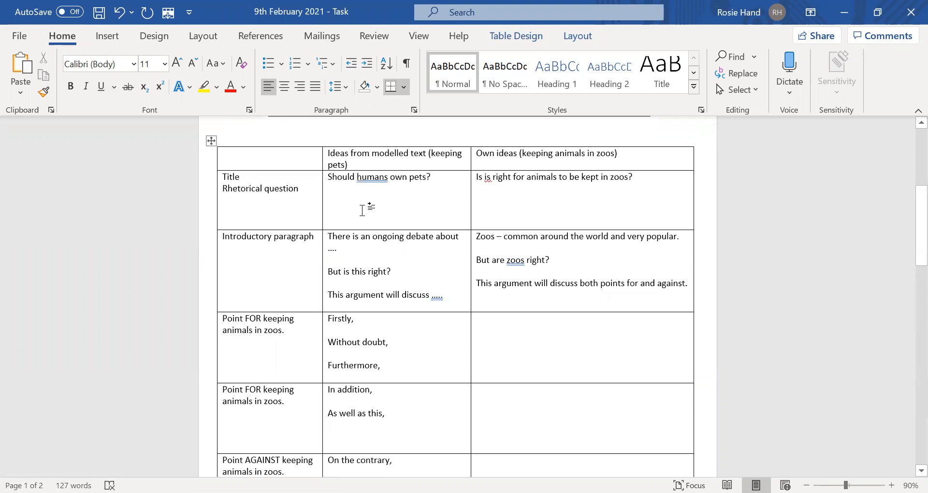
{"action": "mouse_move", "coordinate": [408, 256]}
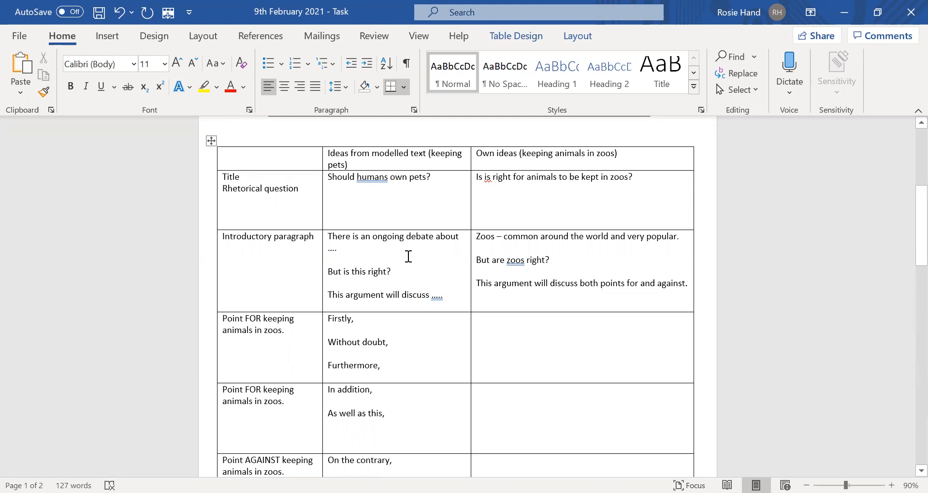
{"action": "scroll", "scroll_direction": "down", "scroll_amount": 3}
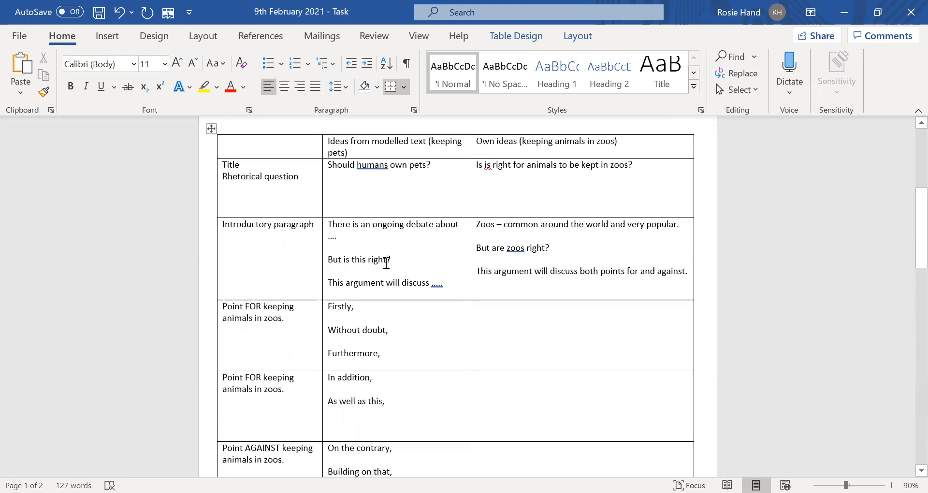
{"action": "scroll", "scroll_direction": "down", "scroll_amount": 3}
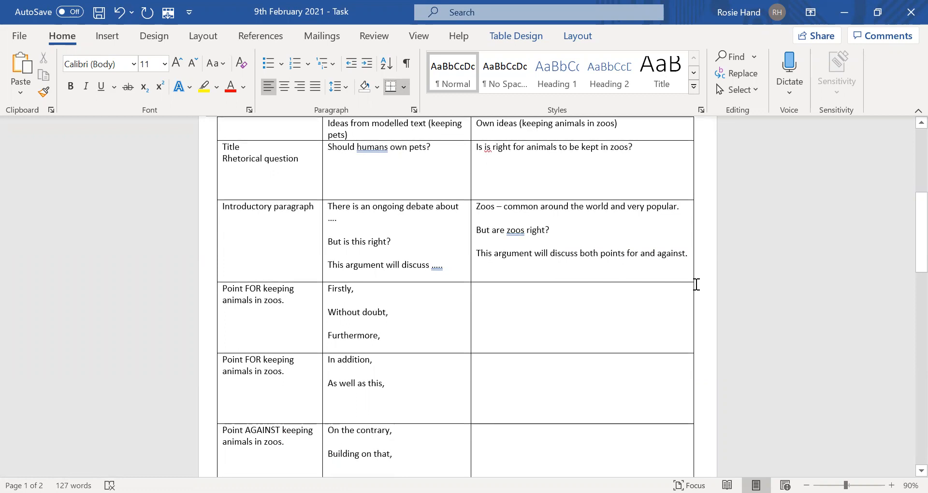
{"action": "scroll", "scroll_direction": "down", "scroll_amount": 3}
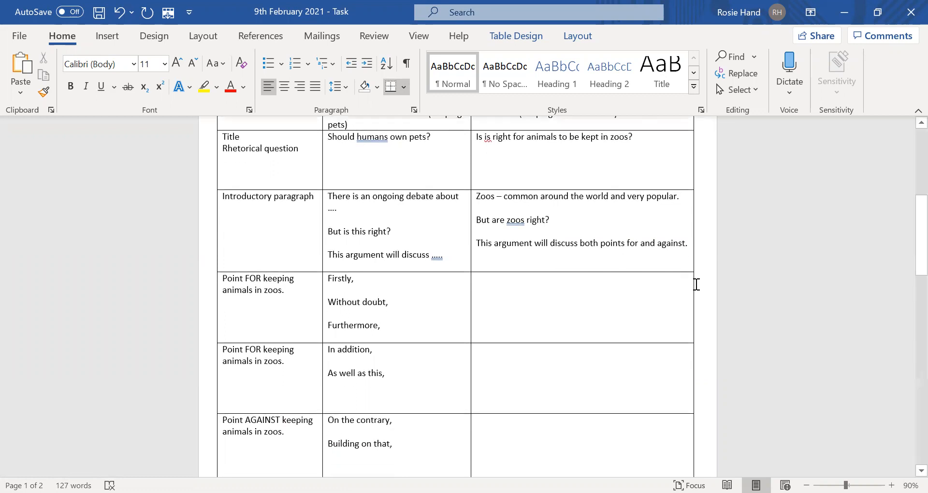
{"action": "scroll", "scroll_direction": "down", "scroll_amount": 3}
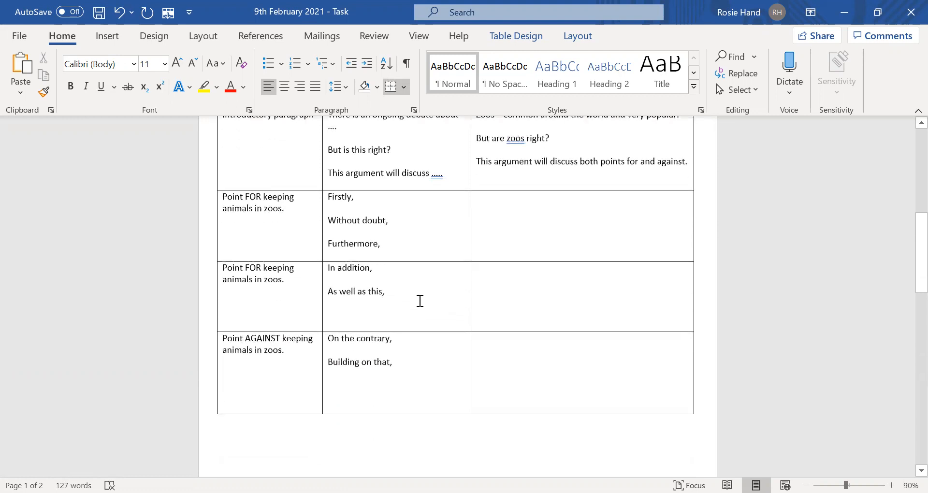
{"action": "scroll", "scroll_direction": "down", "scroll_amount": 3}
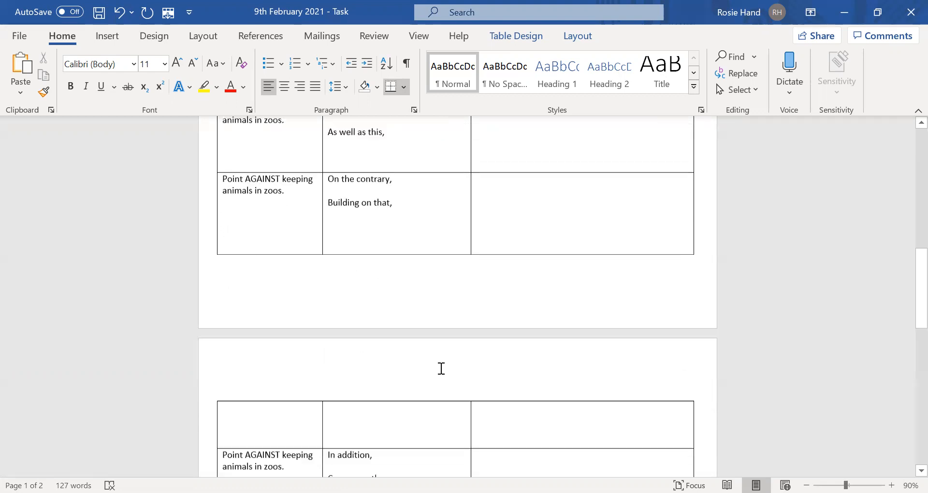
{"action": "scroll", "scroll_direction": "down", "scroll_amount": 3}
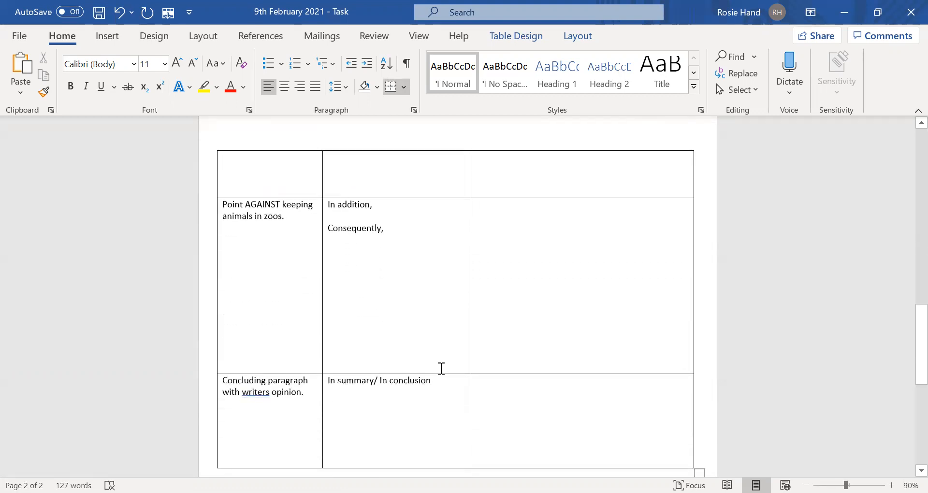
{"action": "scroll", "scroll_direction": "down", "scroll_amount": 3}
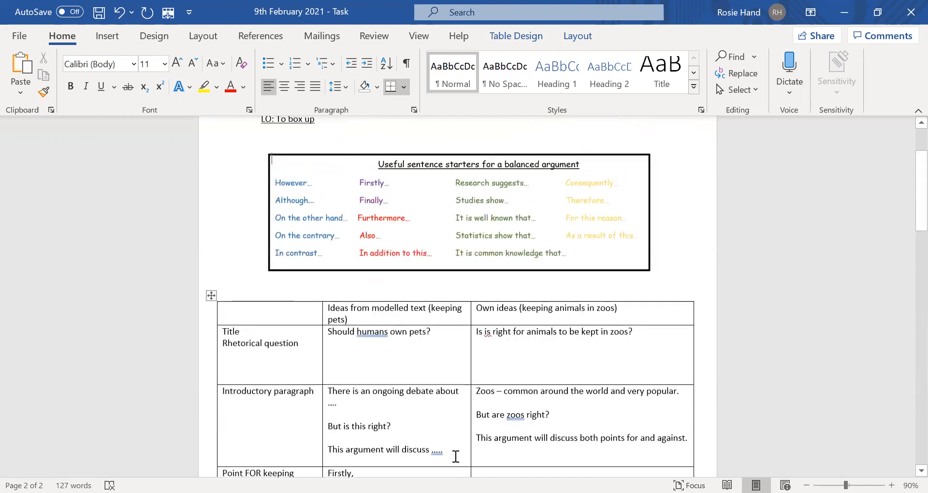
{"action": "scroll", "scroll_direction": "down", "scroll_amount": 3}
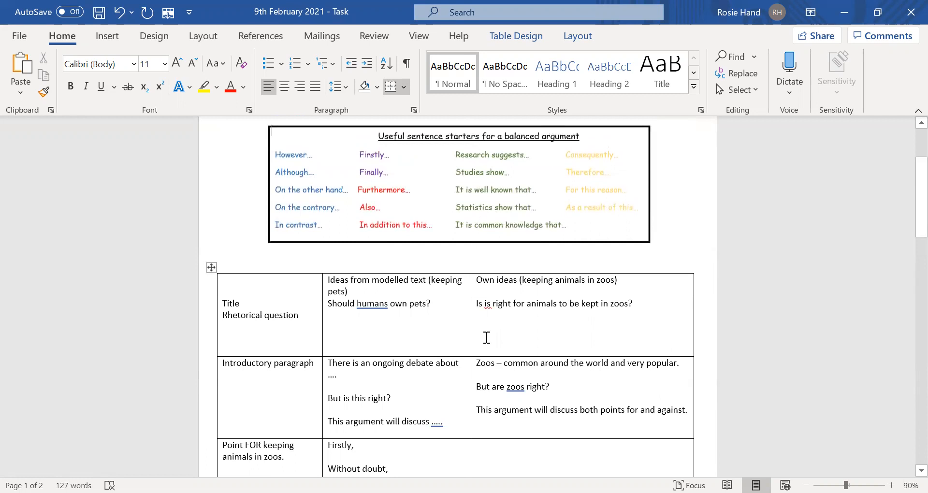
{"action": "mouse_move", "coordinate": [386, 325]}
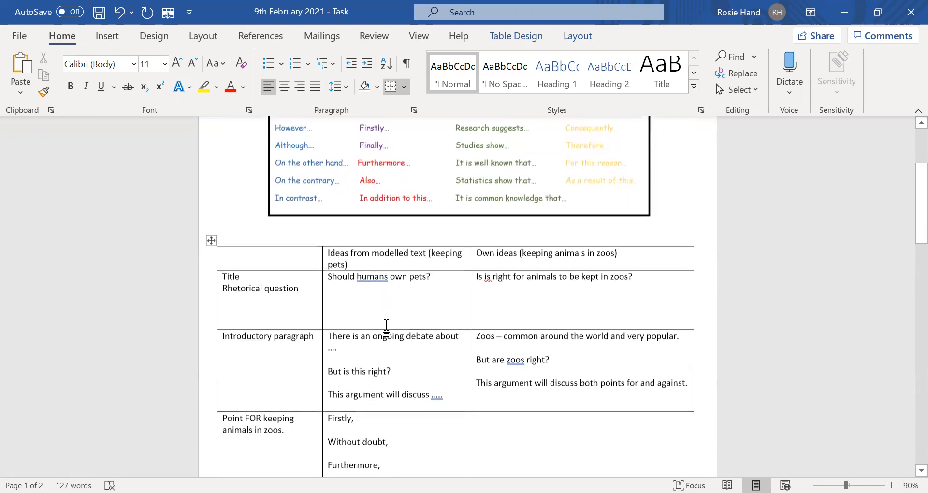
- Place the cursor after 'But are zoos right?' in the introduction cell
{"action": "scroll", "scroll_direction": "down", "scroll_amount": 3}
{"action": "type", "text": "t"}
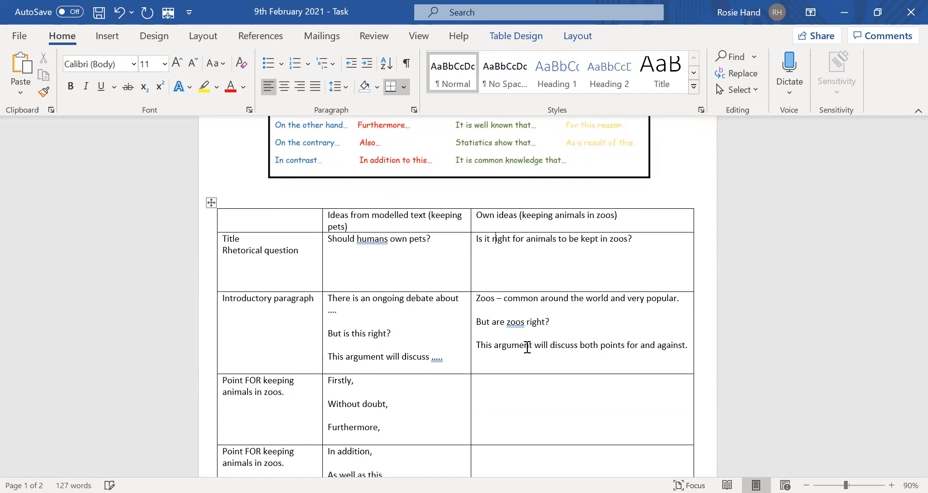
{"action": "left_click", "coordinate": [549, 320]}
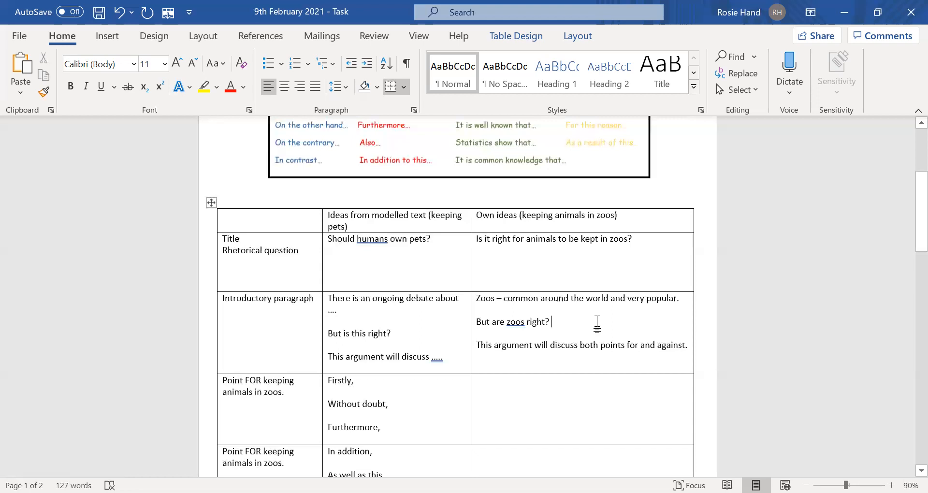
{"action": "scroll", "scroll_direction": "down", "scroll_amount": 3}
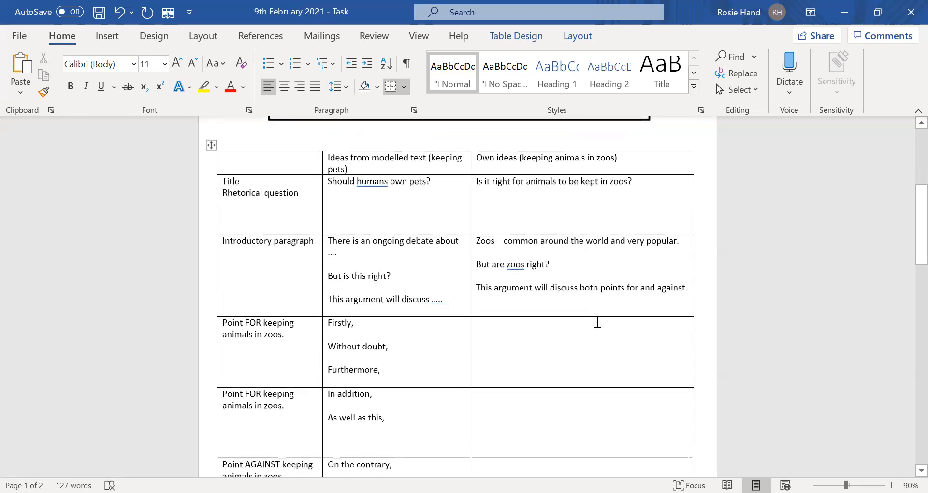
{"action": "mouse_move", "coordinate": [610, 273]}
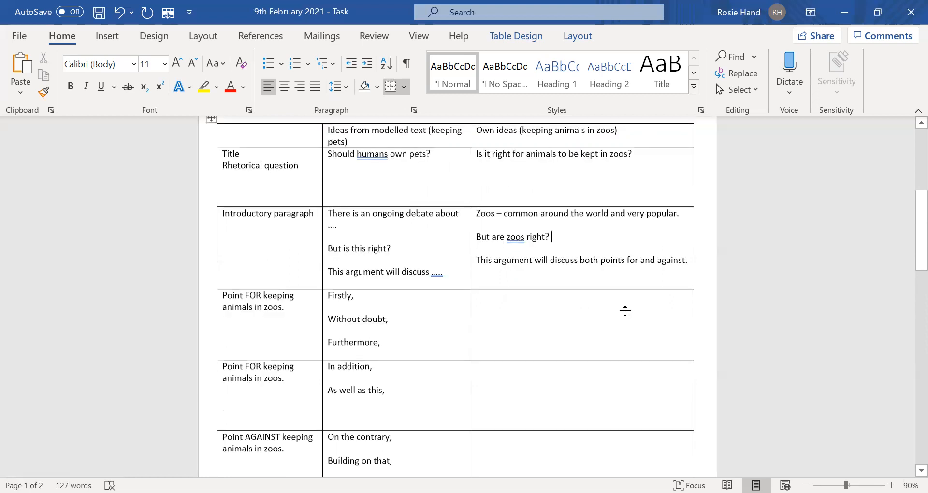
{"action": "scroll", "scroll_direction": "down", "scroll_amount": 3}
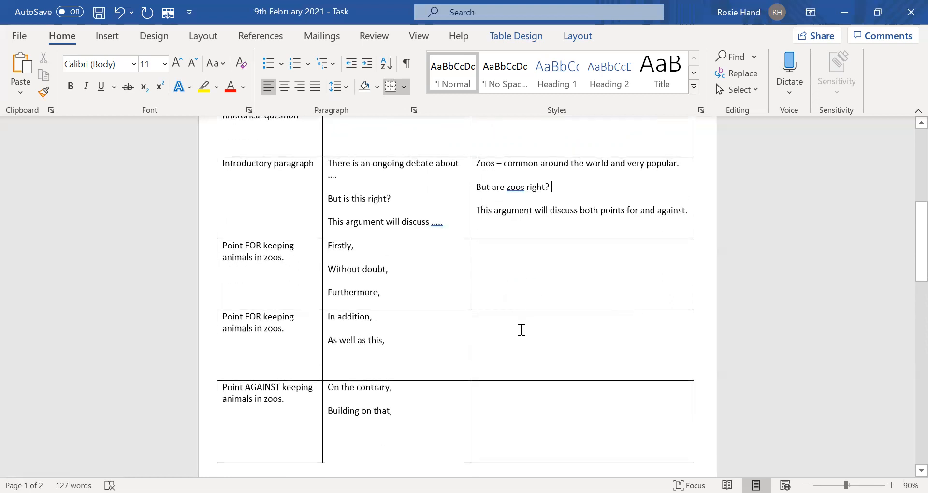
{"action": "scroll", "scroll_direction": "down", "scroll_amount": 3}
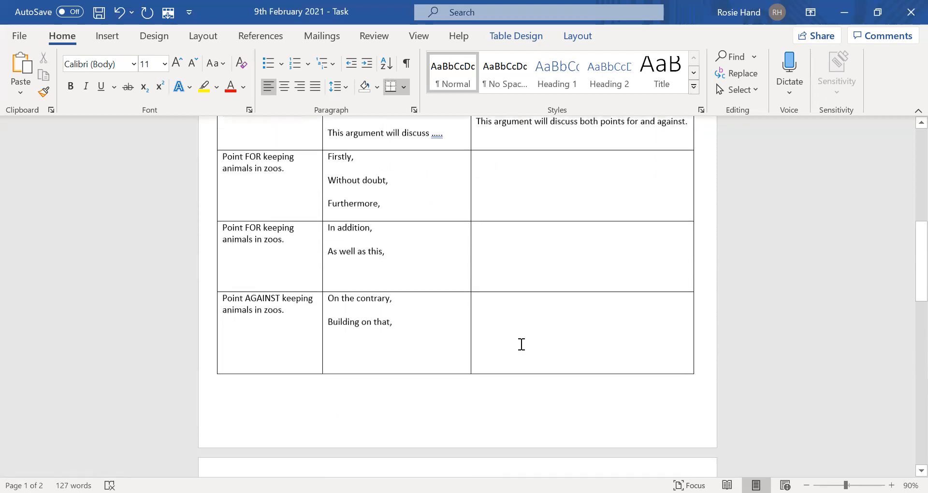
{"action": "scroll", "scroll_direction": "down", "scroll_amount": 3}
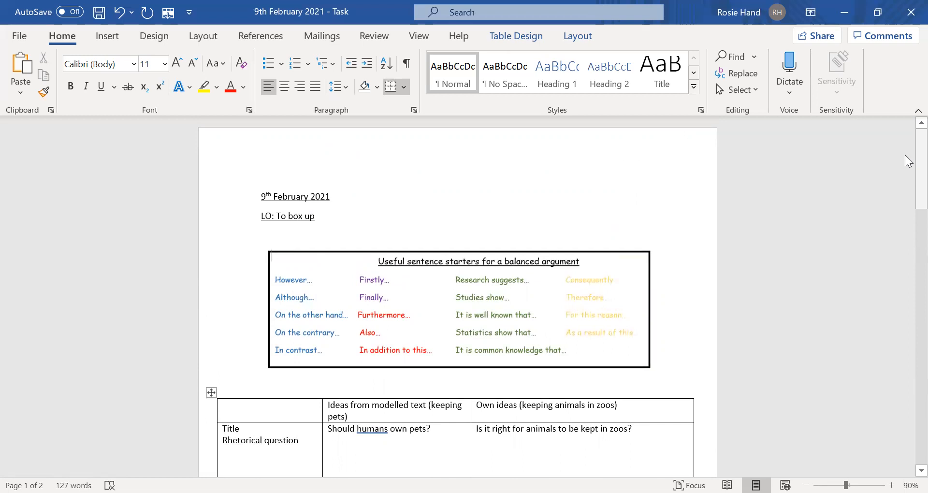
{"action": "mouse_move", "coordinate": [860, 225]}
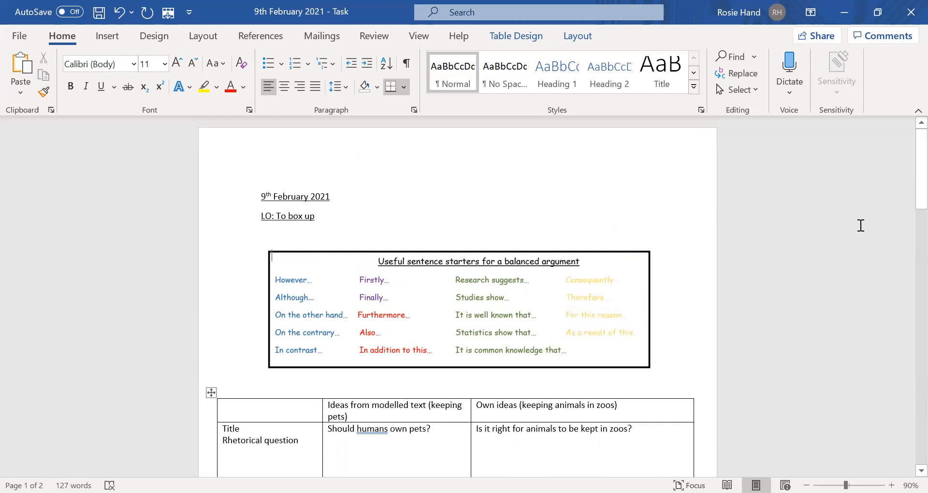
{"action": "scroll", "scroll_direction": "down", "scroll_amount": 3}
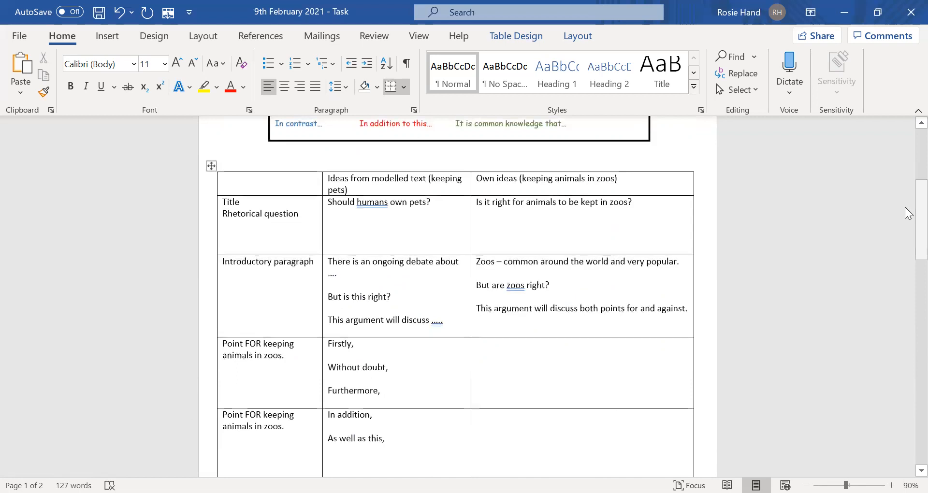
{"action": "scroll", "scroll_direction": "down", "scroll_amount": 3}
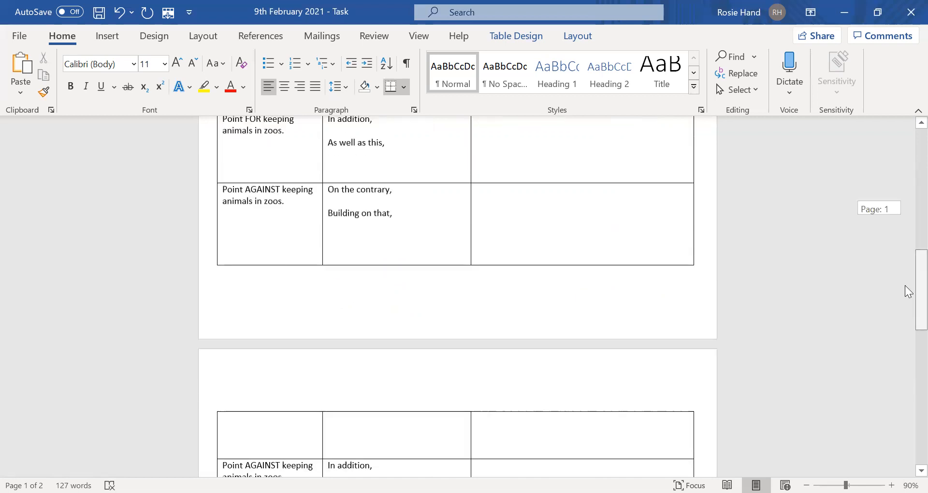
{"action": "scroll", "scroll_direction": "up", "scroll_amount": 3}
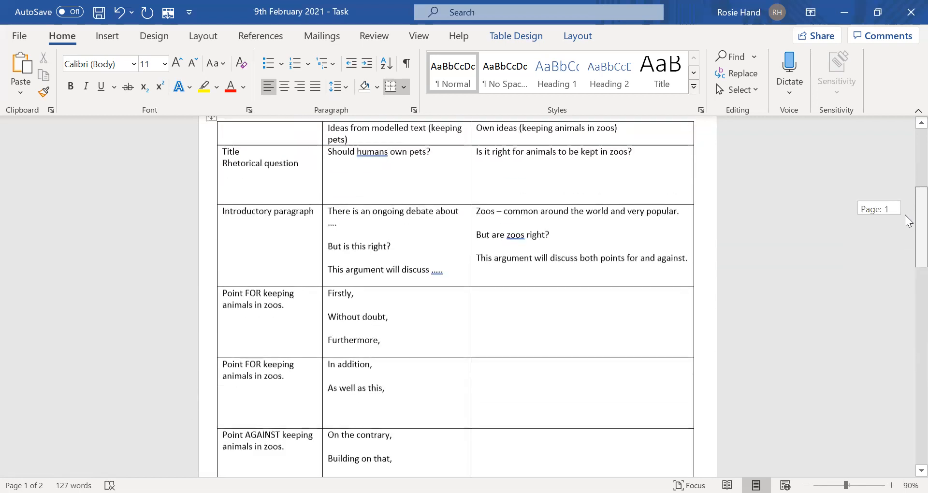